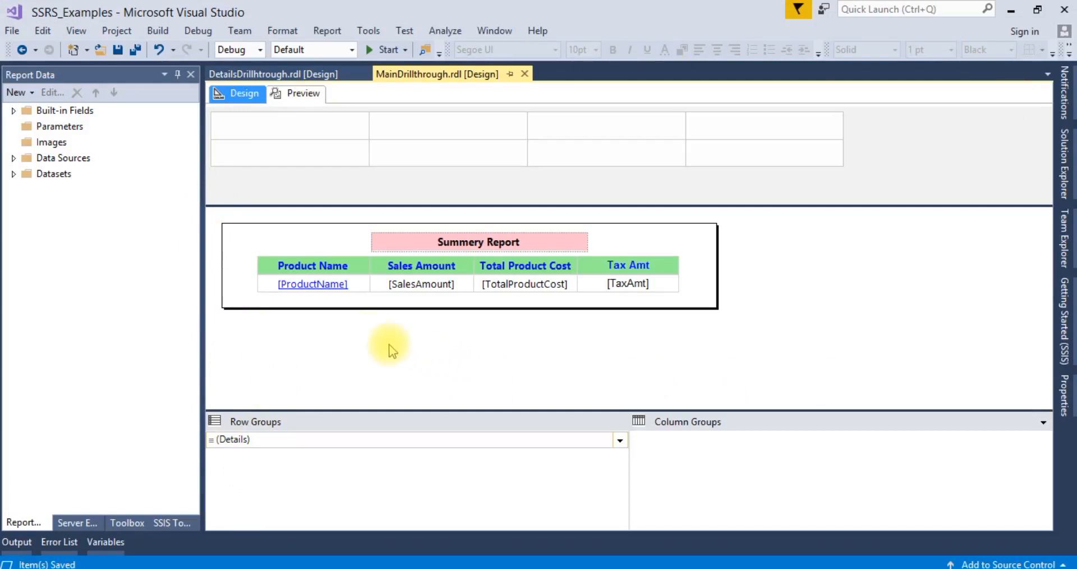
# Step: Preview the summary report, drill into Classic Vest, S, and view details page 2
pyautogui.click(273, 74)
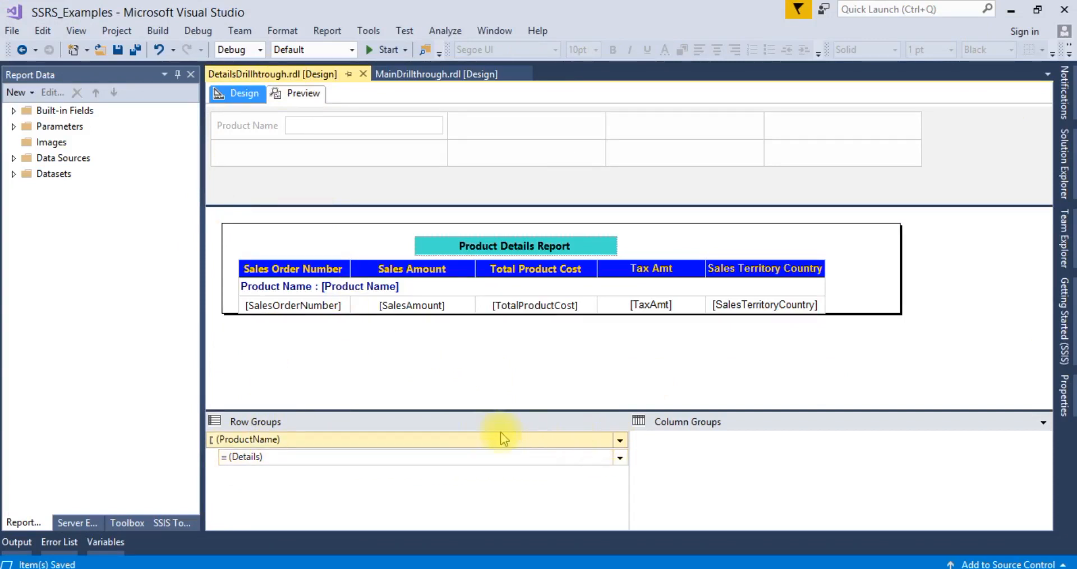
pyautogui.moveTo(336, 130)
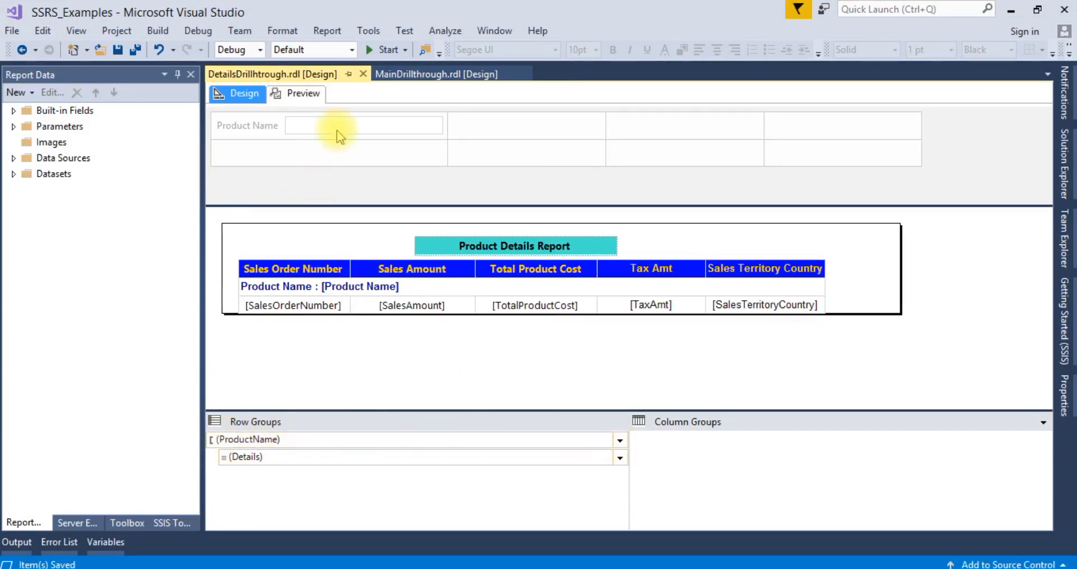
pyautogui.click(435, 74)
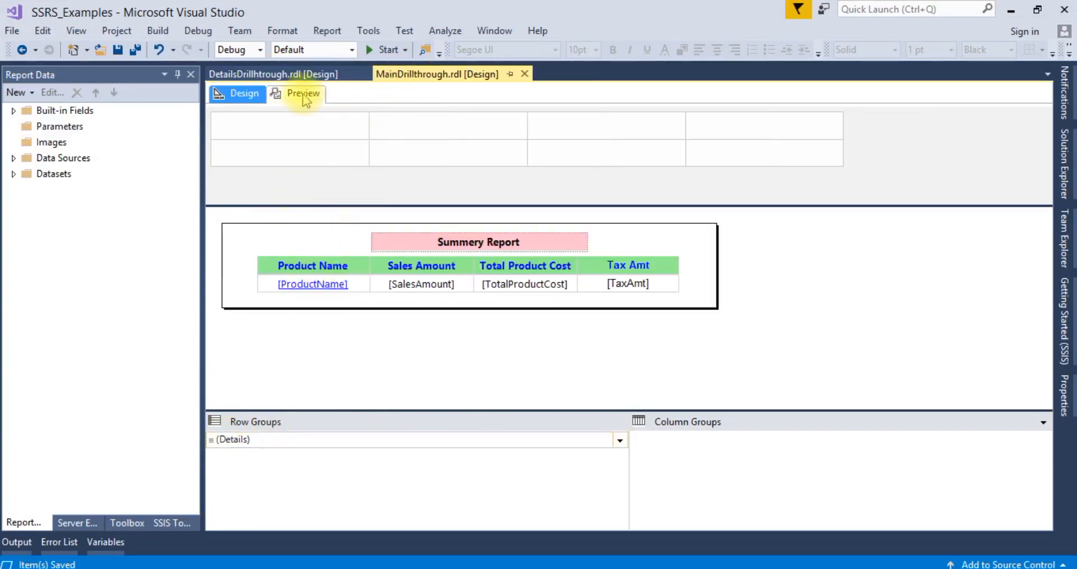
pyautogui.click(302, 94)
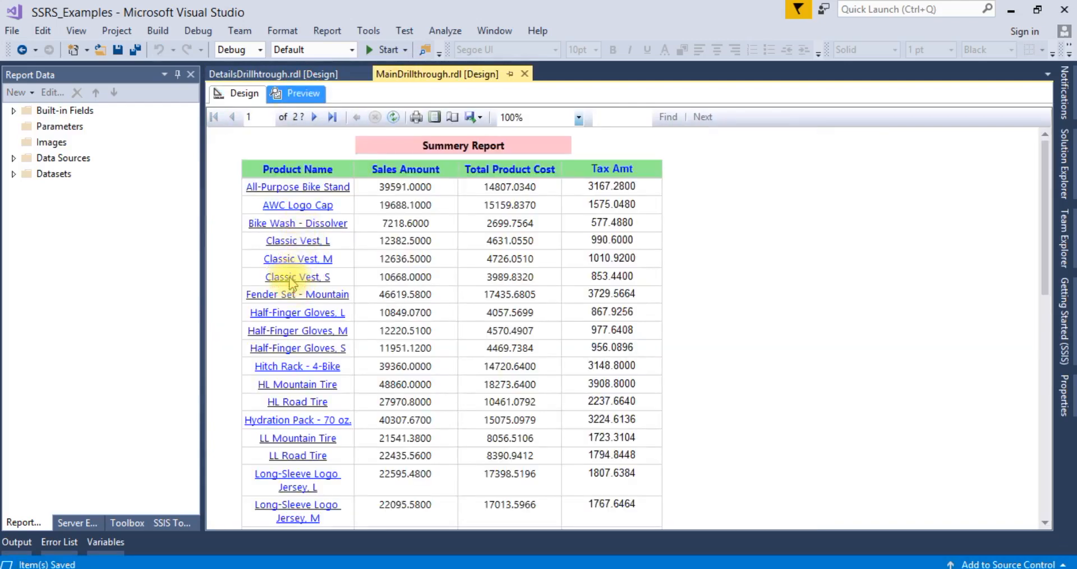
pyautogui.click(297, 277)
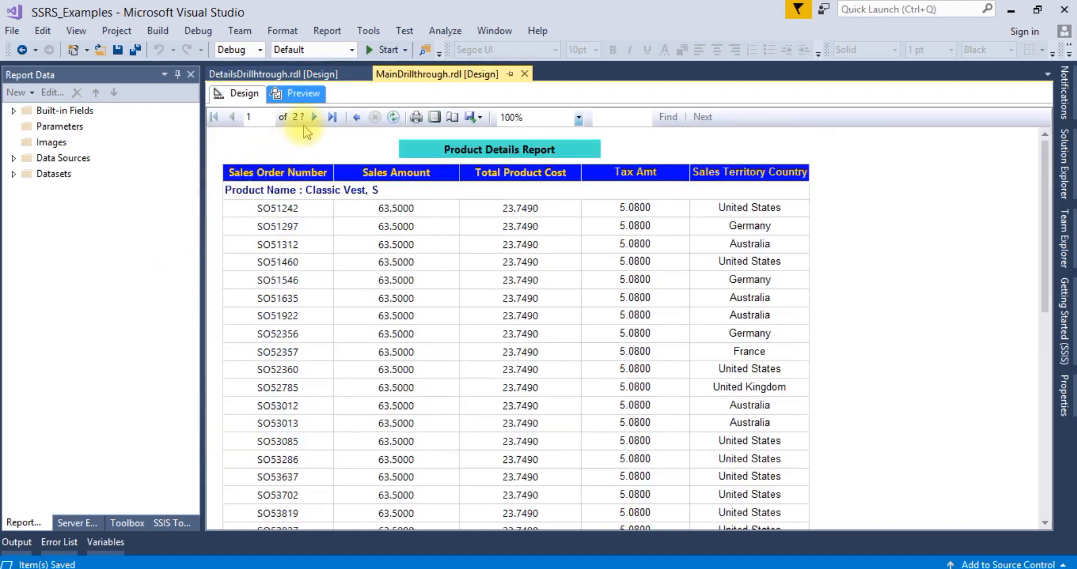
pyautogui.click(313, 117)
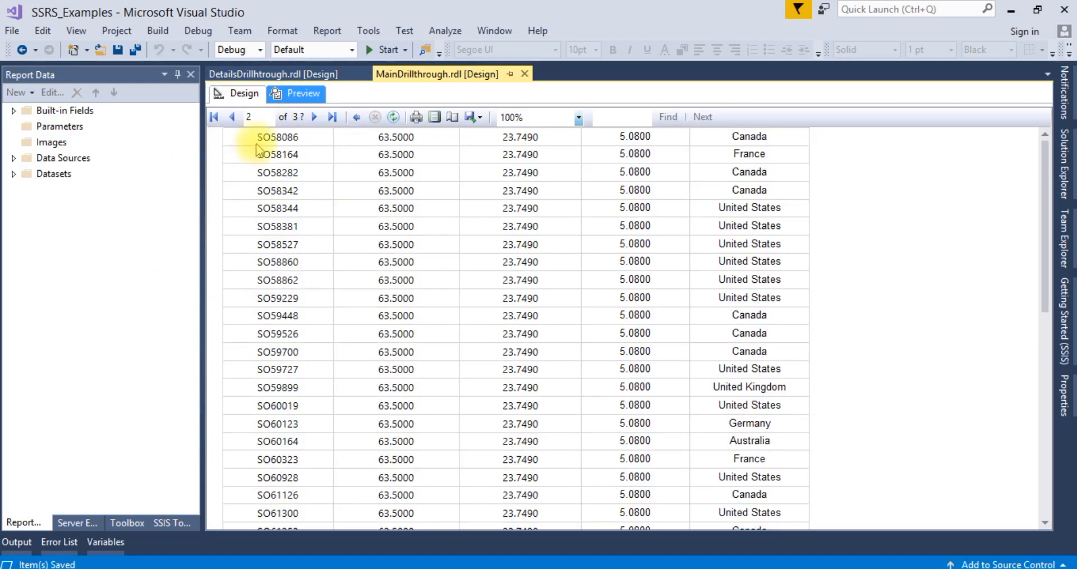
pyautogui.moveTo(803, 129)
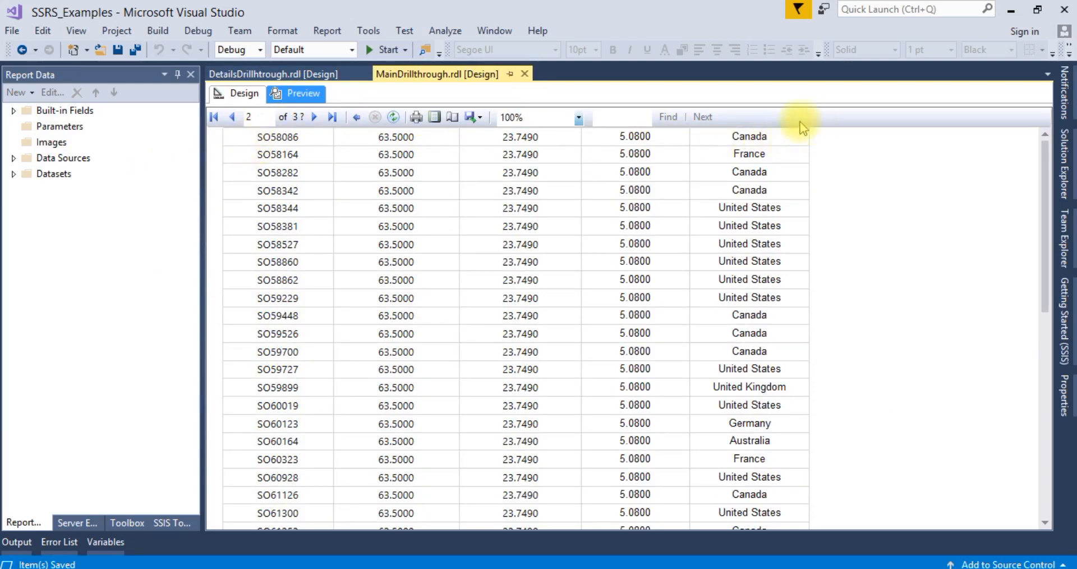
pyautogui.moveTo(214, 149)
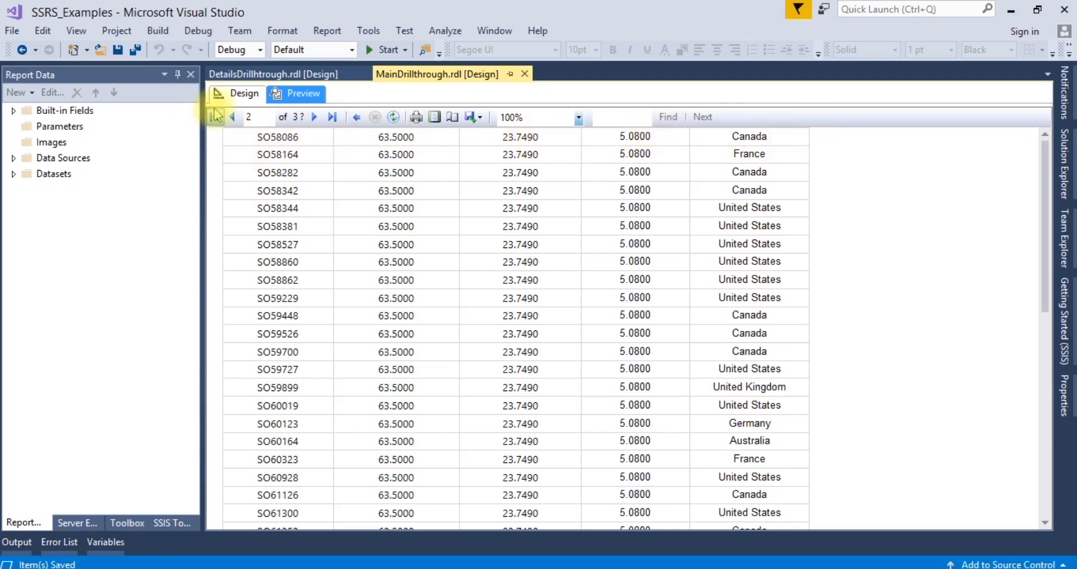
# Step: Open the DetailsDrillthrough design and turn on Advanced Mode to show static members
pyautogui.click(243, 93)
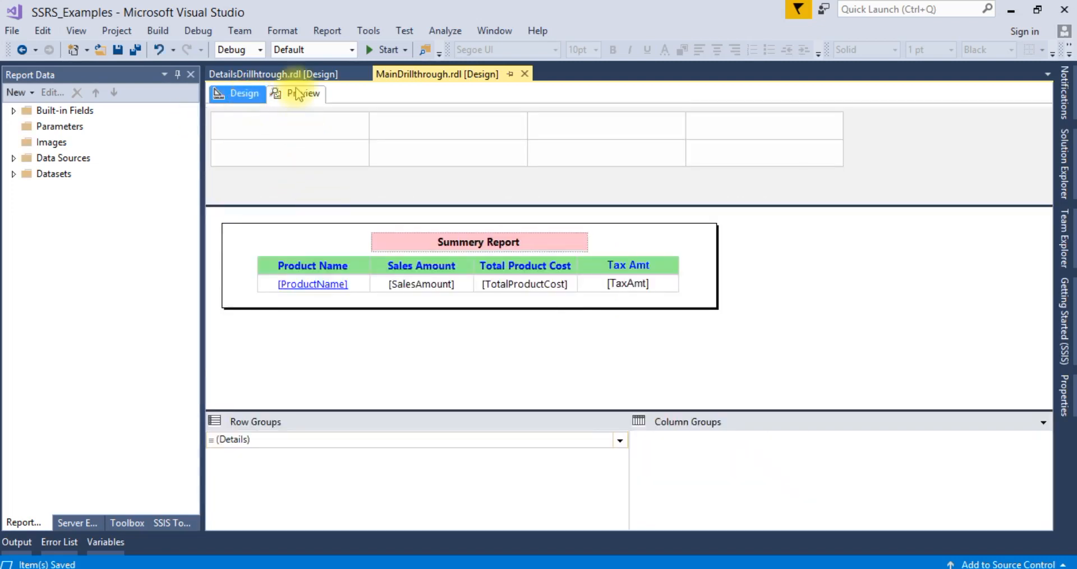
pyautogui.click(254, 74)
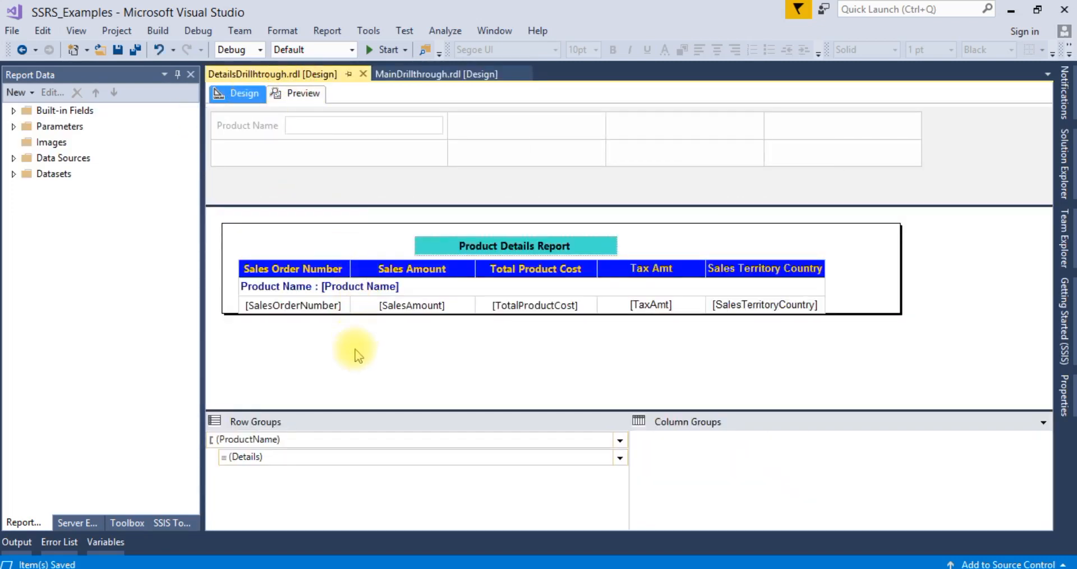
pyautogui.moveTo(637, 433)
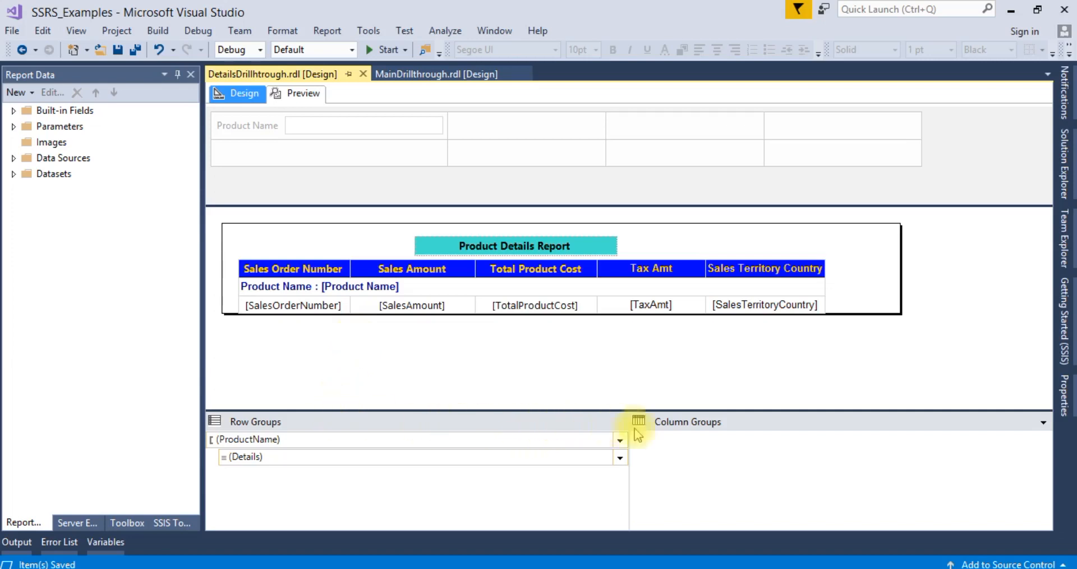
pyautogui.click(1043, 421)
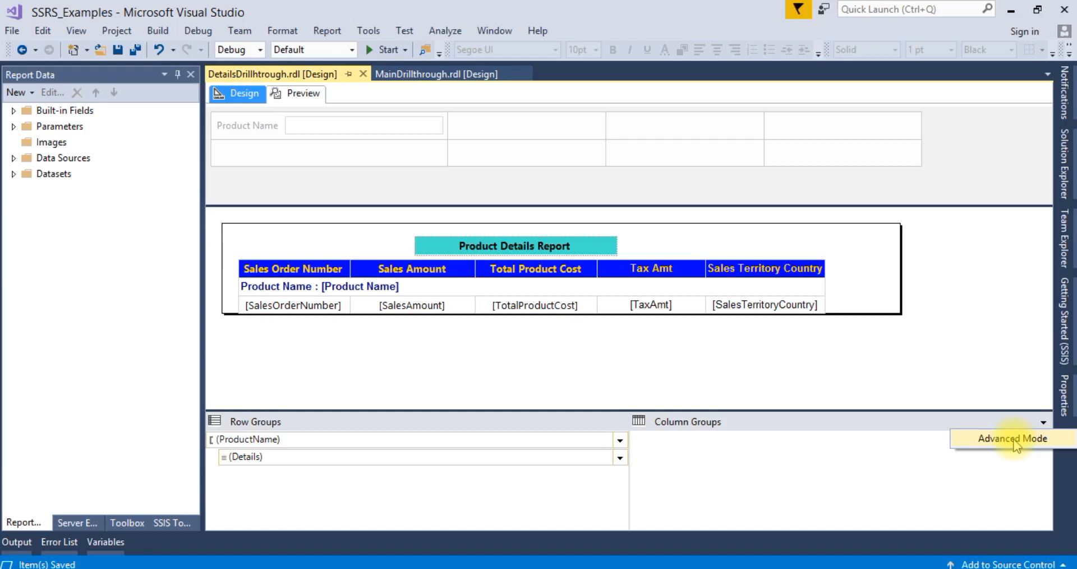
pyautogui.click(1010, 438)
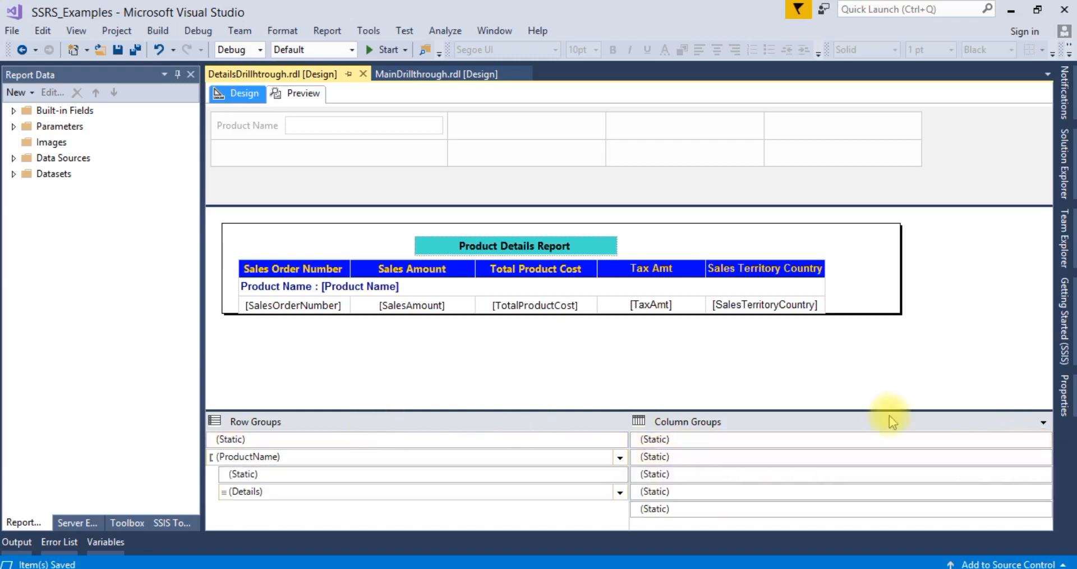
# Step: Set the top Static row member's RepeatOnNewPage property to True
pyautogui.click(1043, 421)
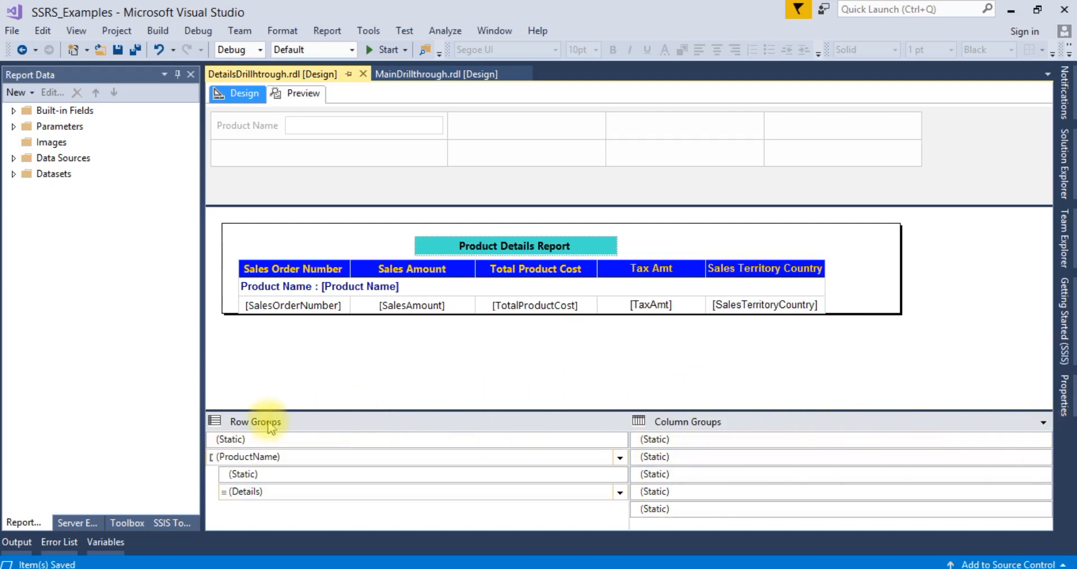
pyautogui.click(229, 439)
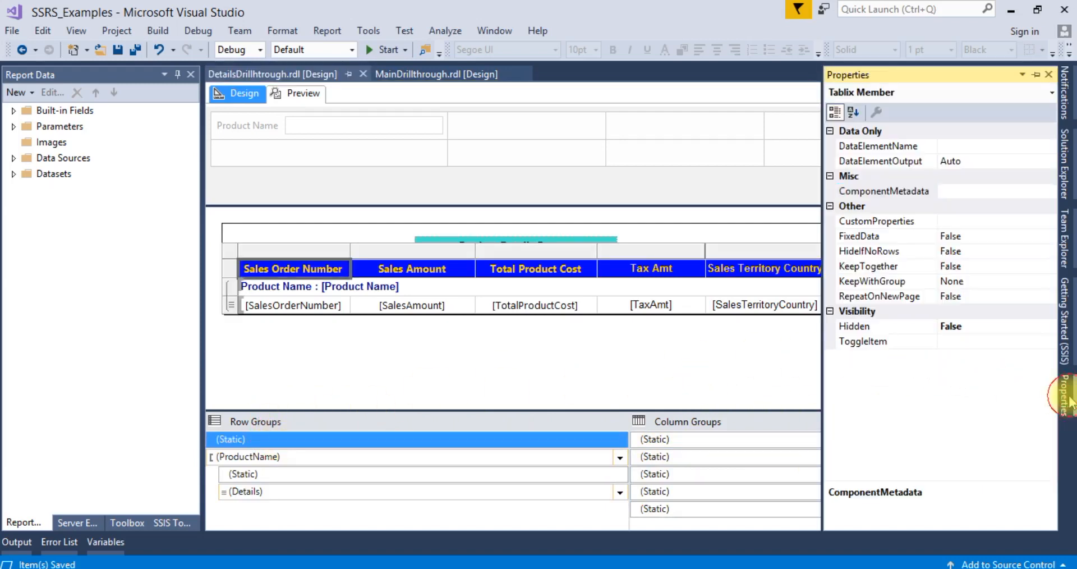
pyautogui.click(884, 191)
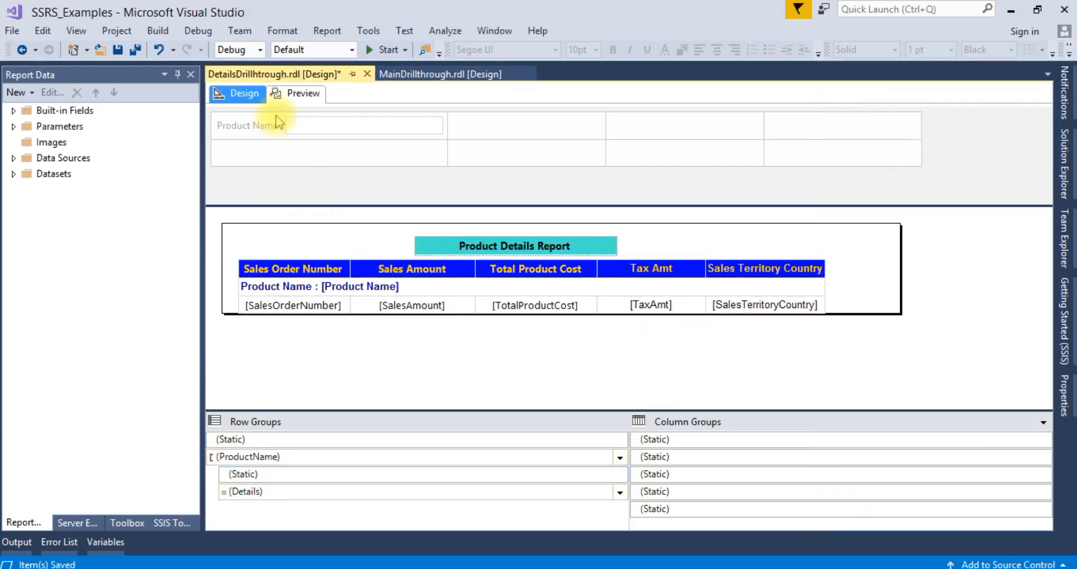
pyautogui.moveTo(436, 73)
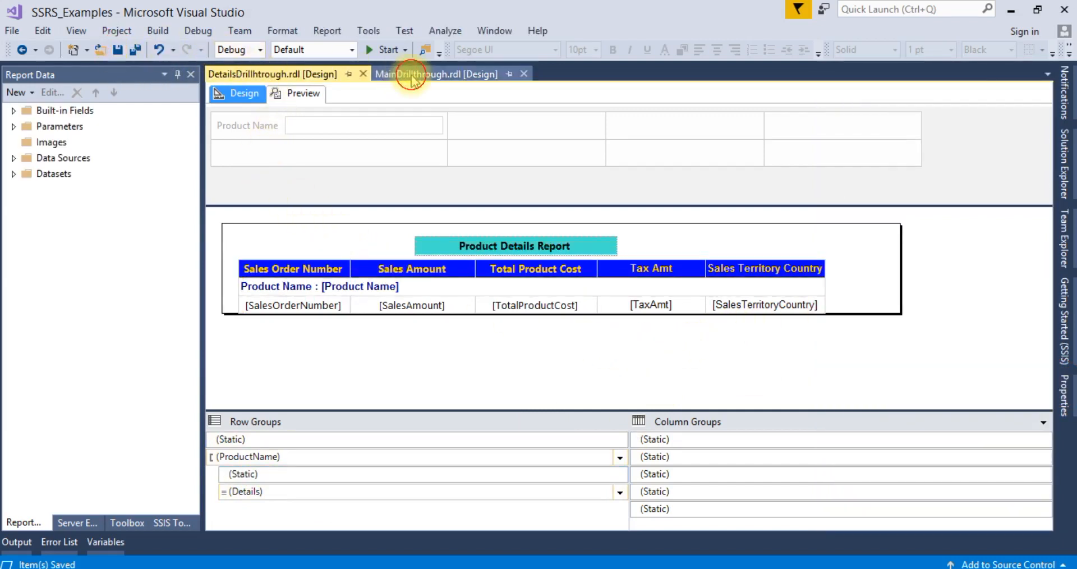
# Step: Preview the summary report again and drill into Fender Set - Mountain, page 2
pyautogui.click(302, 94)
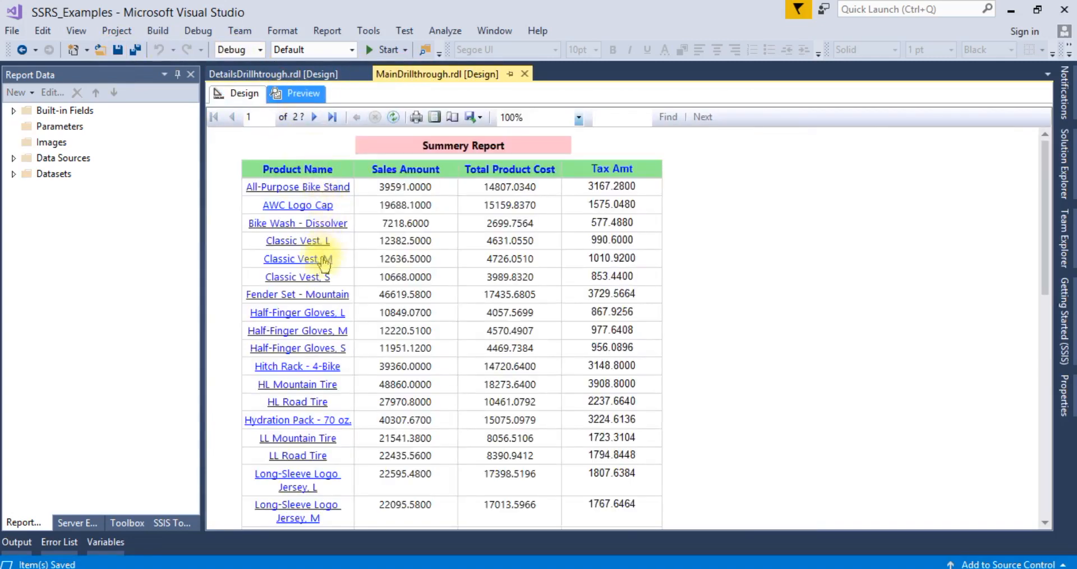
pyautogui.click(297, 294)
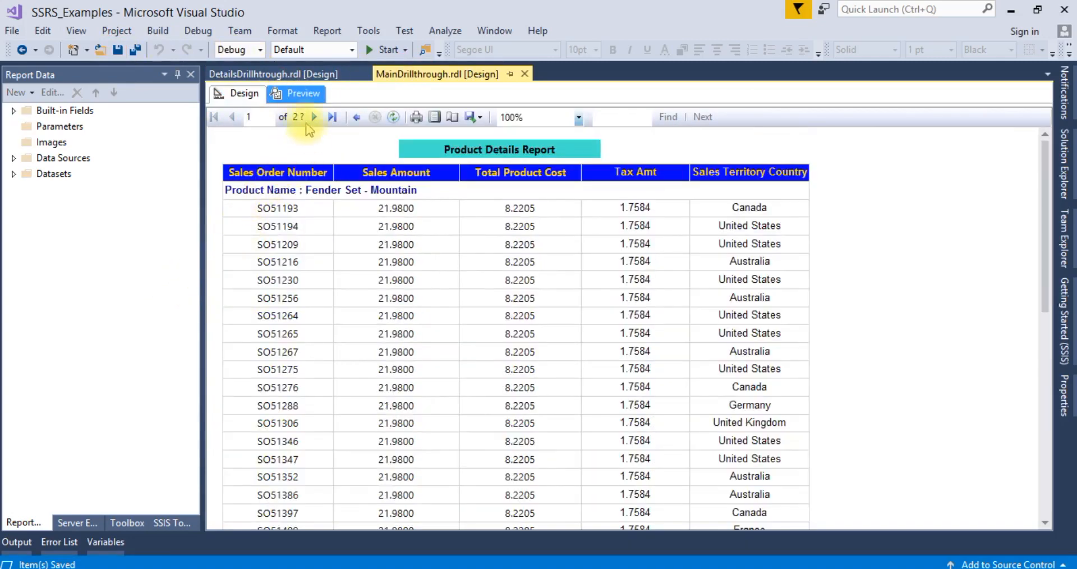
pyautogui.click(314, 116)
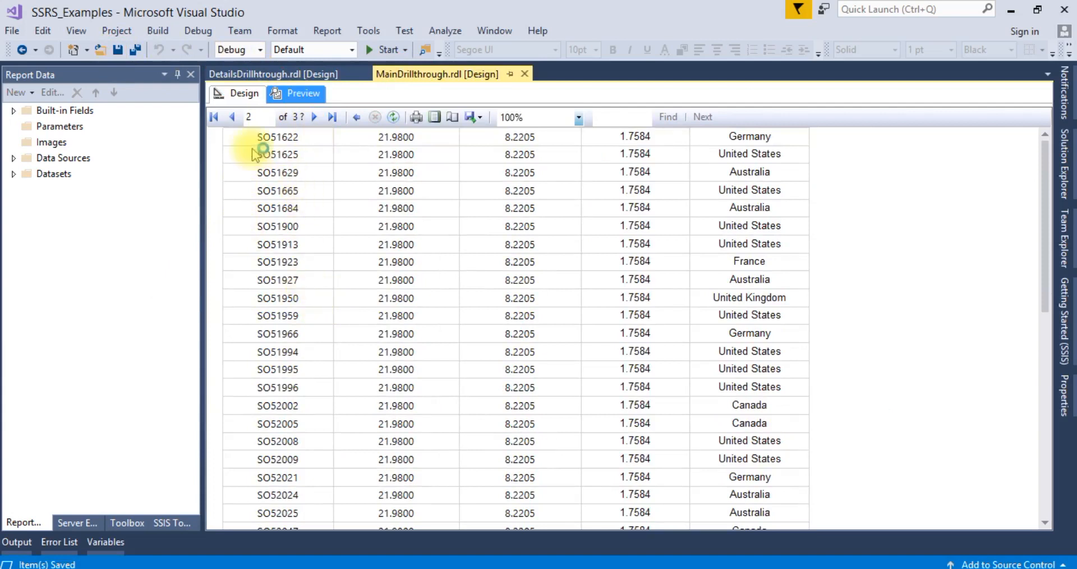
pyautogui.moveTo(256, 149)
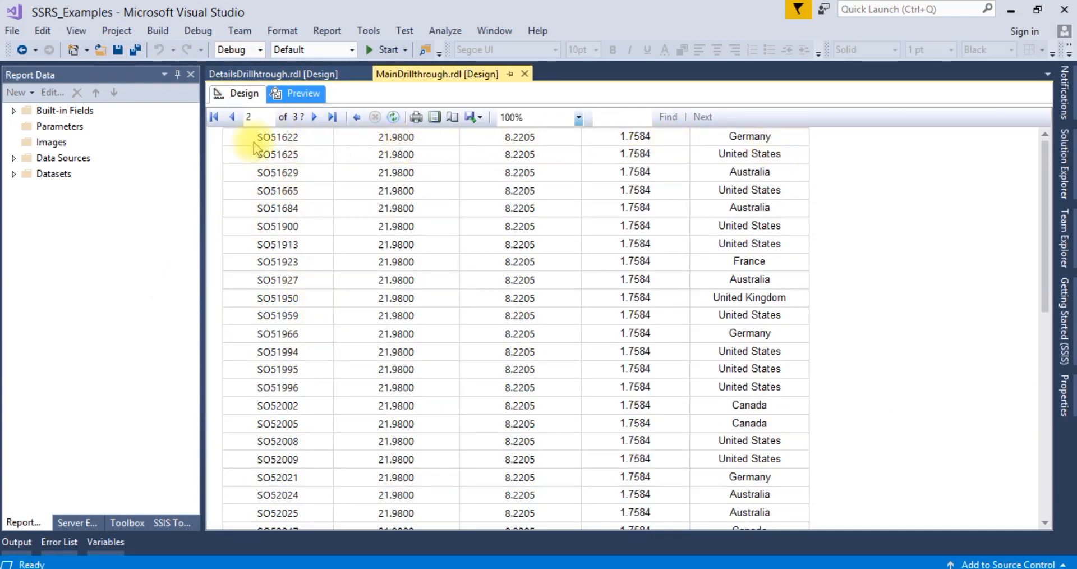
pyautogui.moveTo(244, 94)
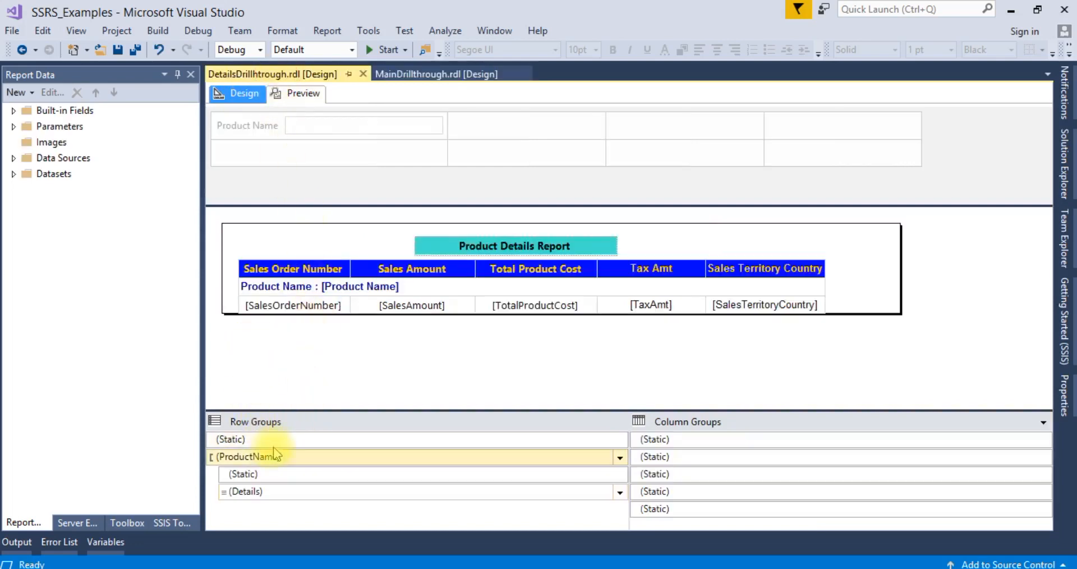
# Step: Set the static header row member's KeepWithGroup property, then select the details row
pyautogui.click(229, 439)
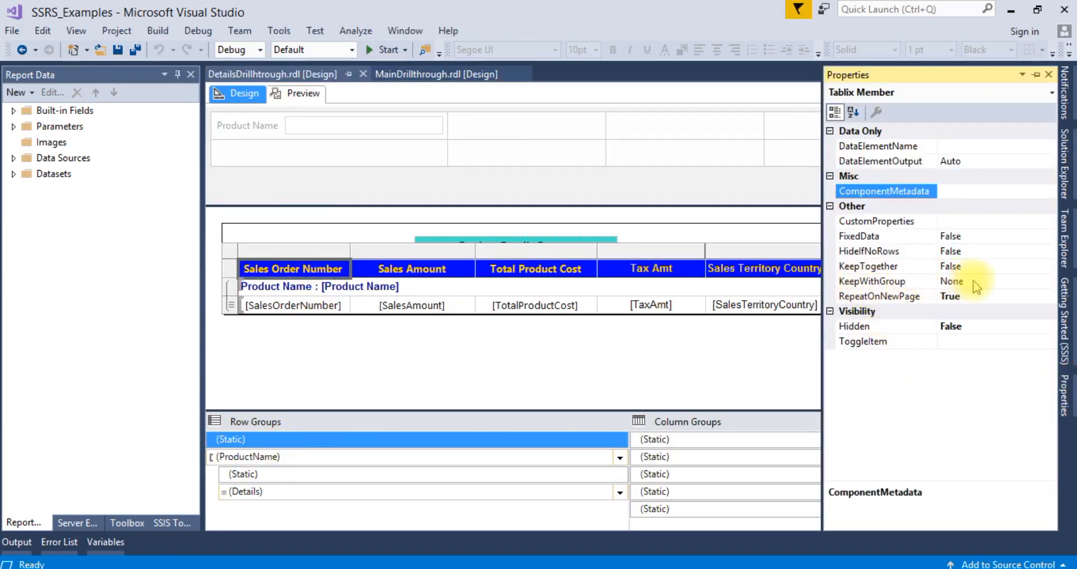
pyautogui.click(1048, 281)
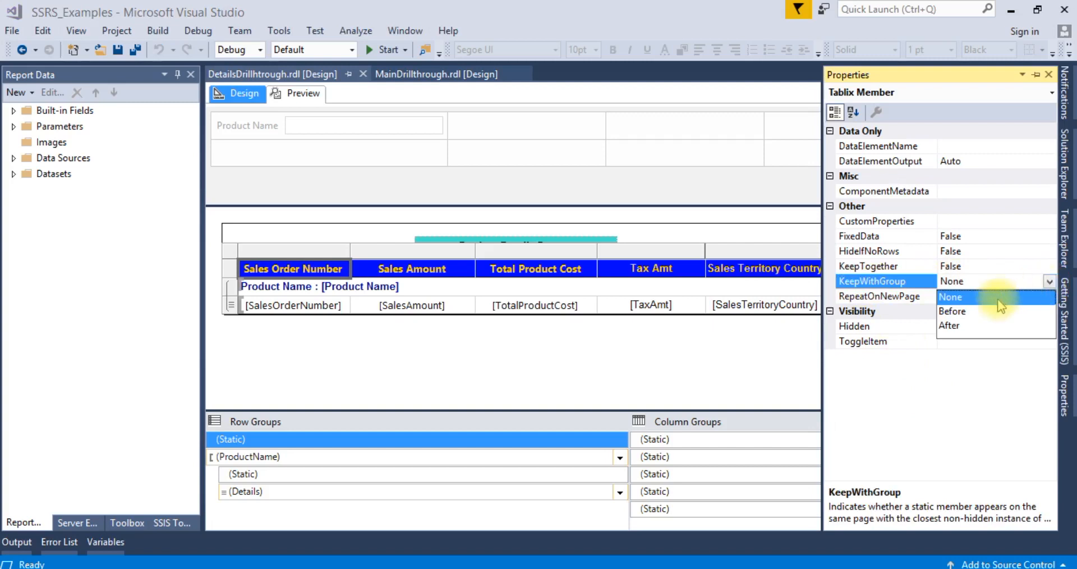
pyautogui.click(950, 325)
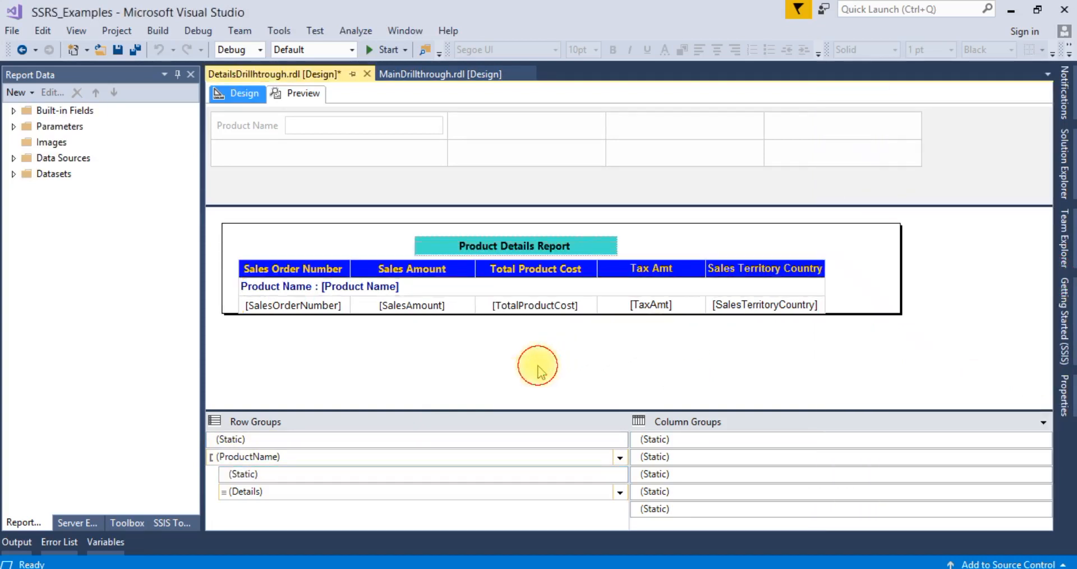
pyautogui.click(292, 304)
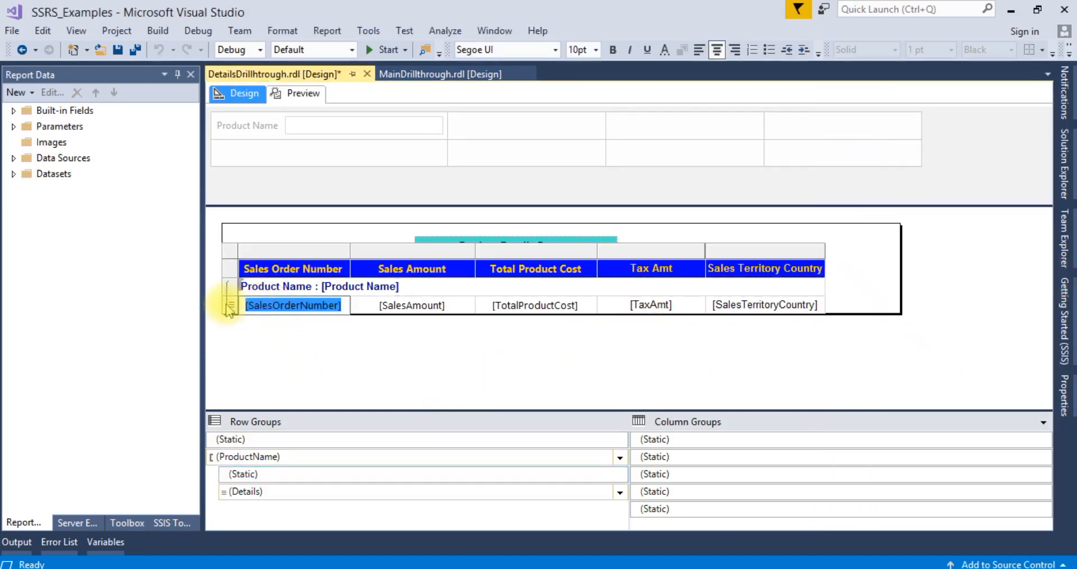
pyautogui.rightClick(229, 305)
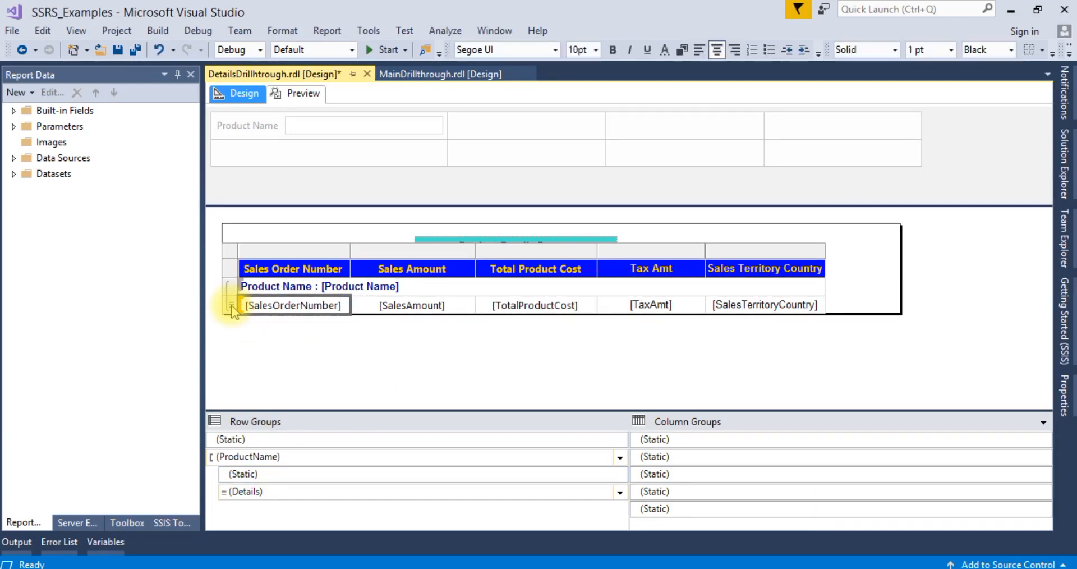
# Step: In Tablix Properties, repeat both header rows and header columns on each page
pyautogui.rightClick(231, 305)
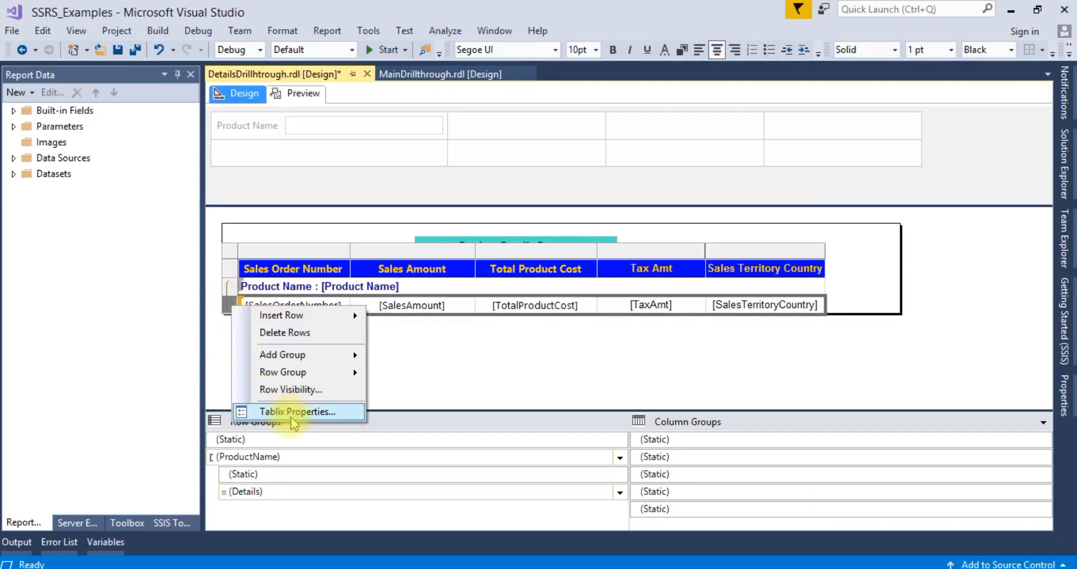
pyautogui.click(296, 410)
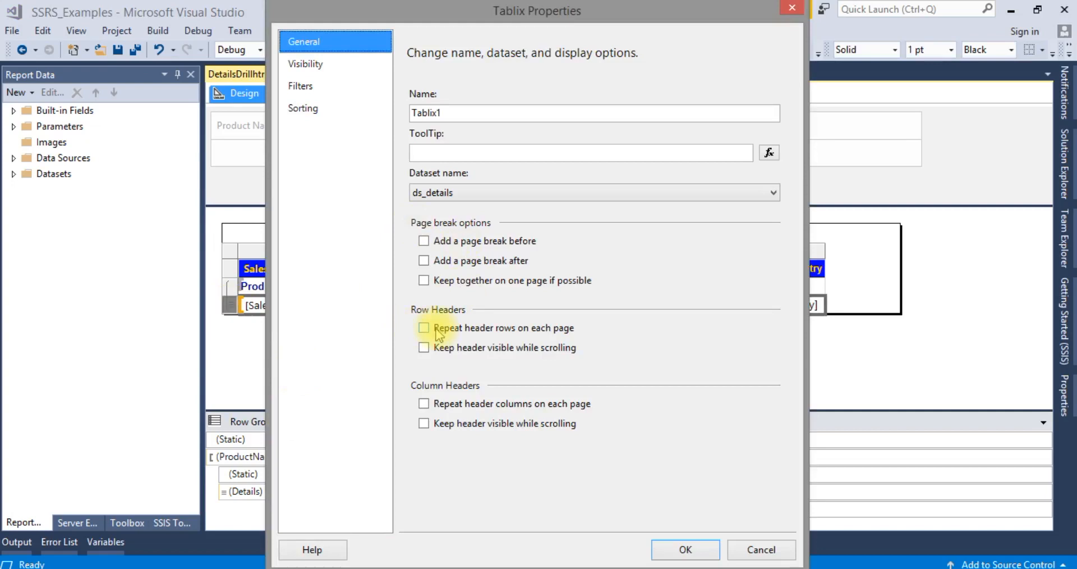
pyautogui.click(424, 327)
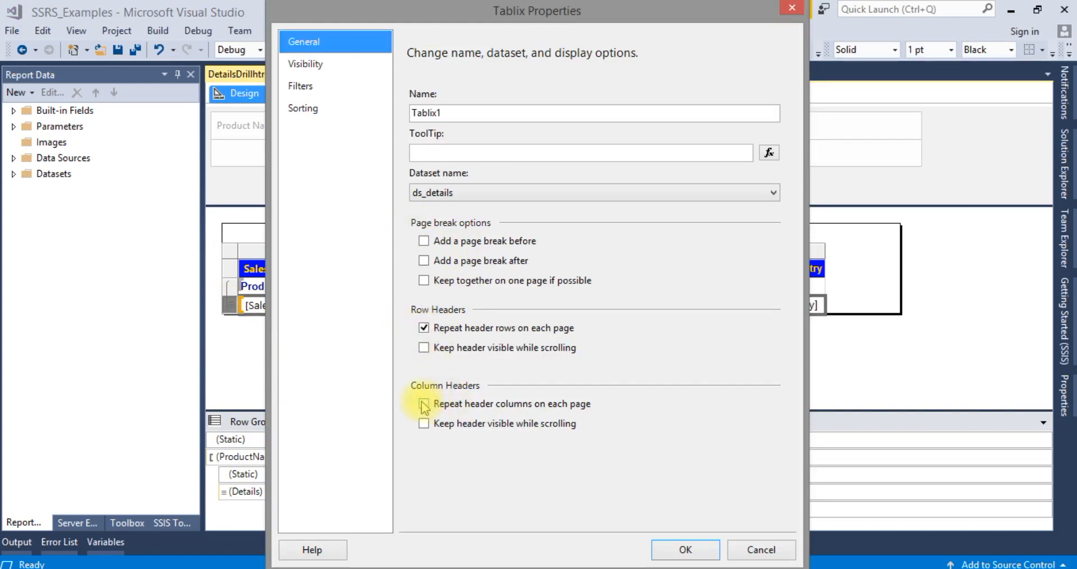
pyautogui.click(424, 403)
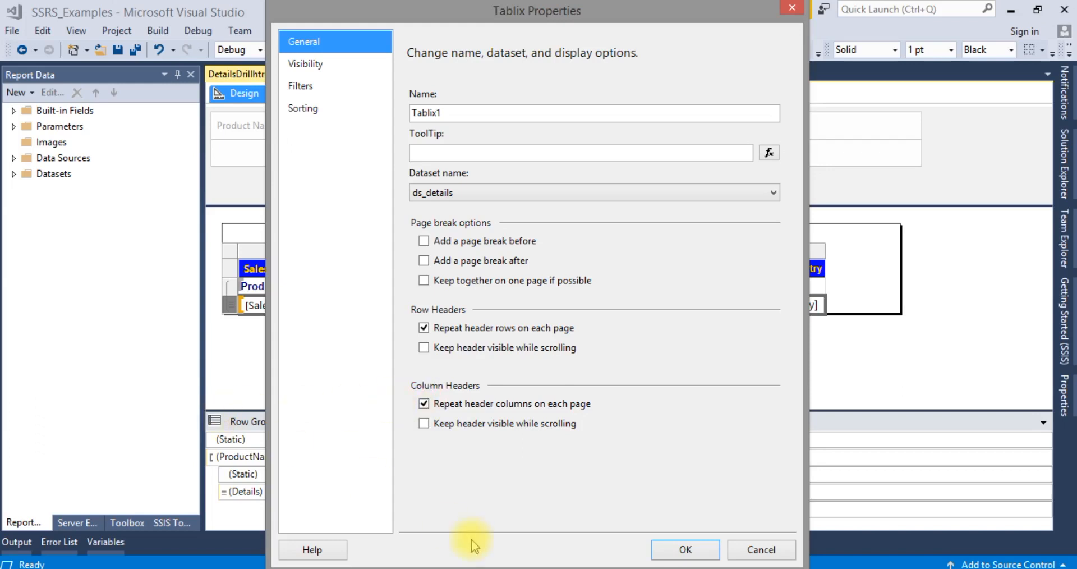
pyautogui.click(684, 549)
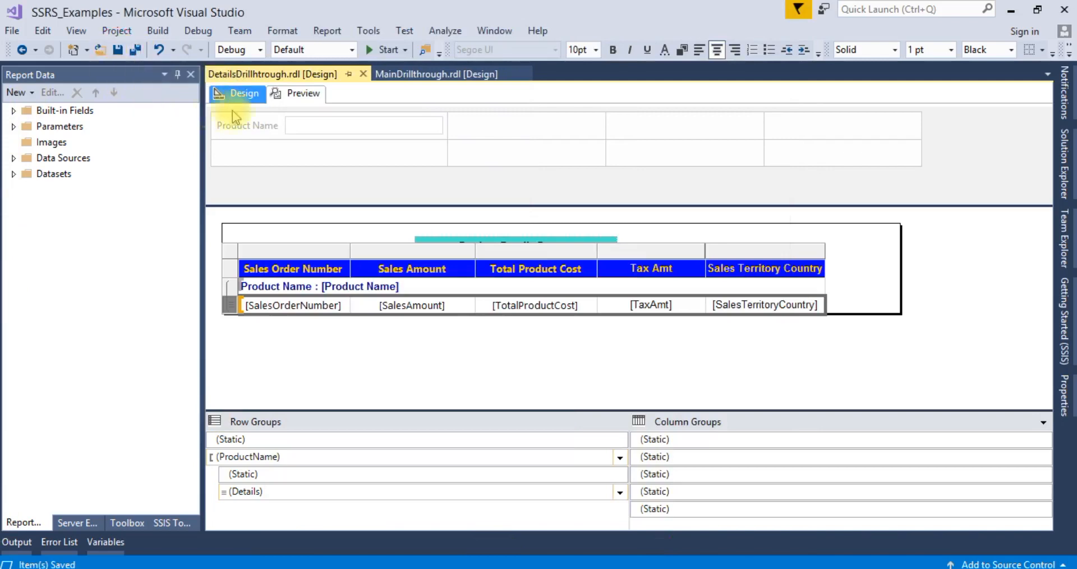
# Step: Drill into Half-Finger Gloves, M and confirm headers repeat on pages 2 and 3
pyautogui.click(436, 73)
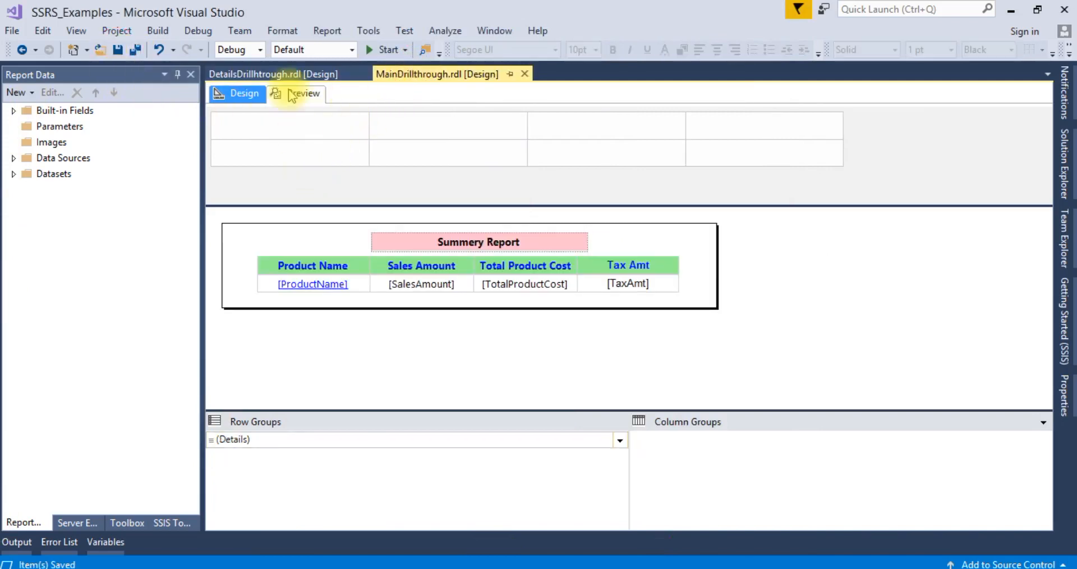
pyautogui.click(302, 94)
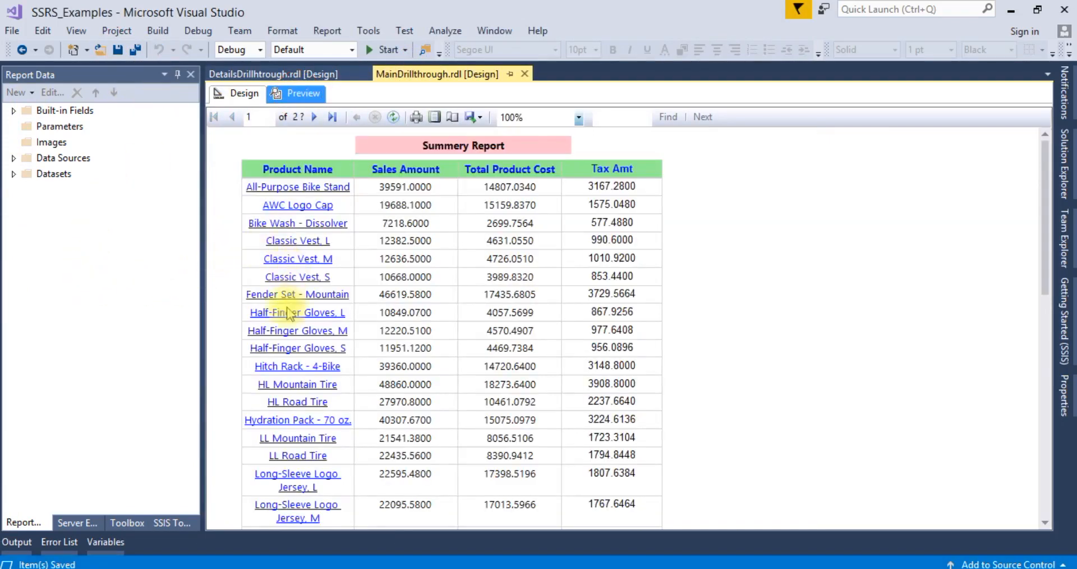
pyautogui.click(296, 330)
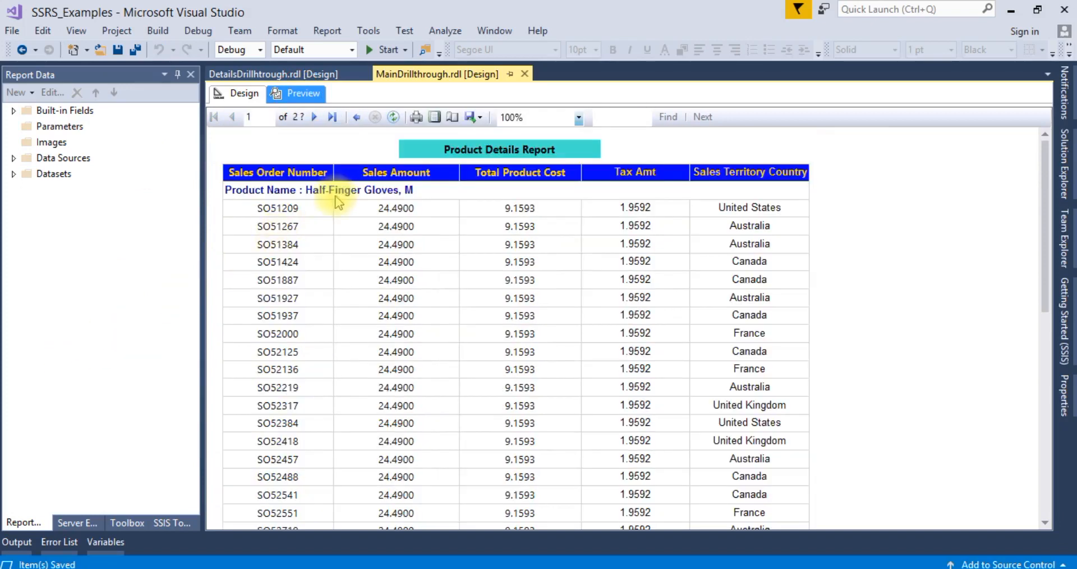
pyautogui.click(313, 116)
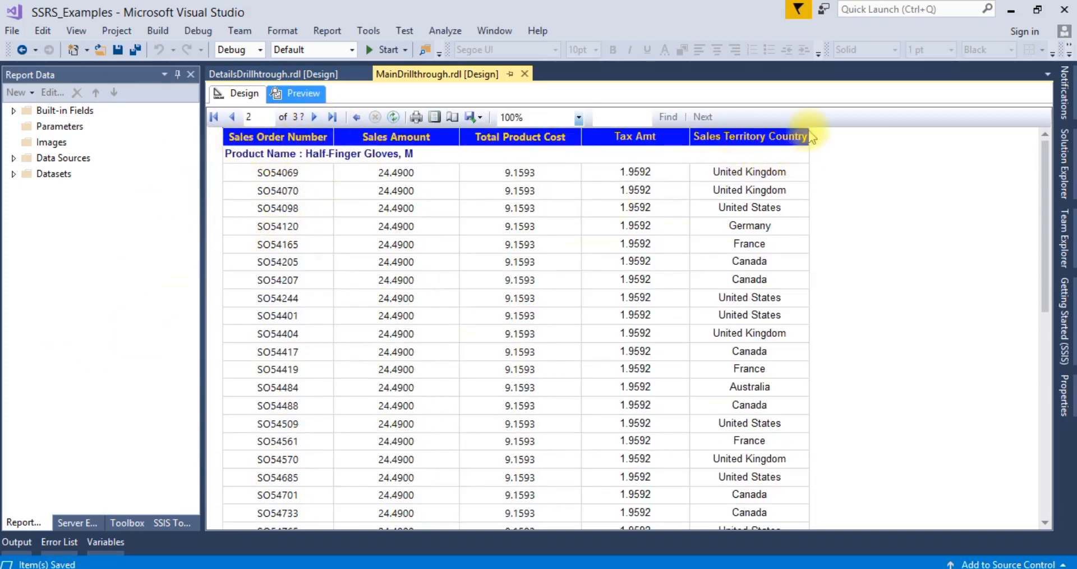
pyautogui.moveTo(273, 169)
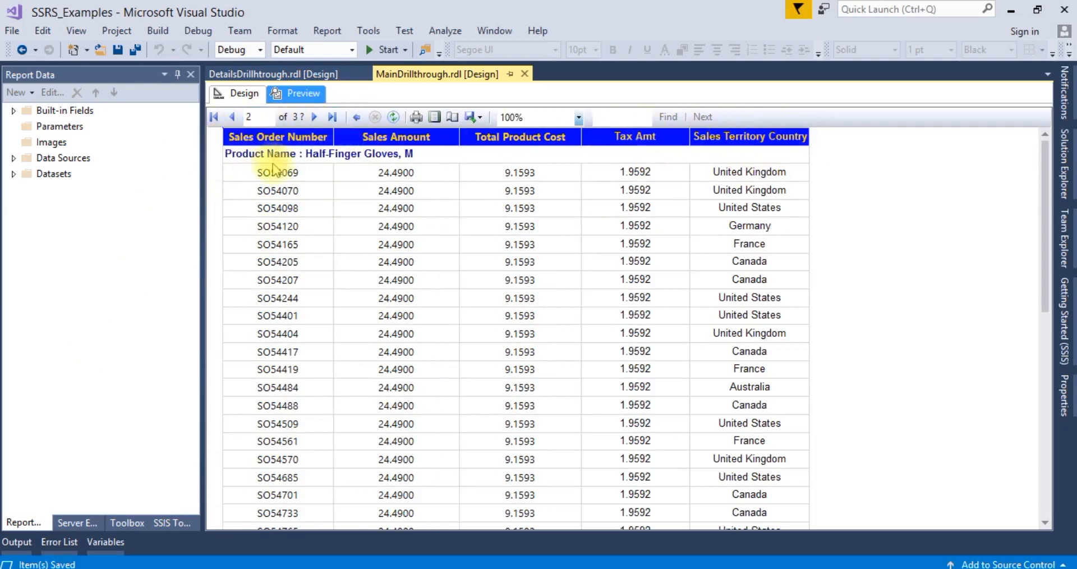
pyautogui.moveTo(242, 94)
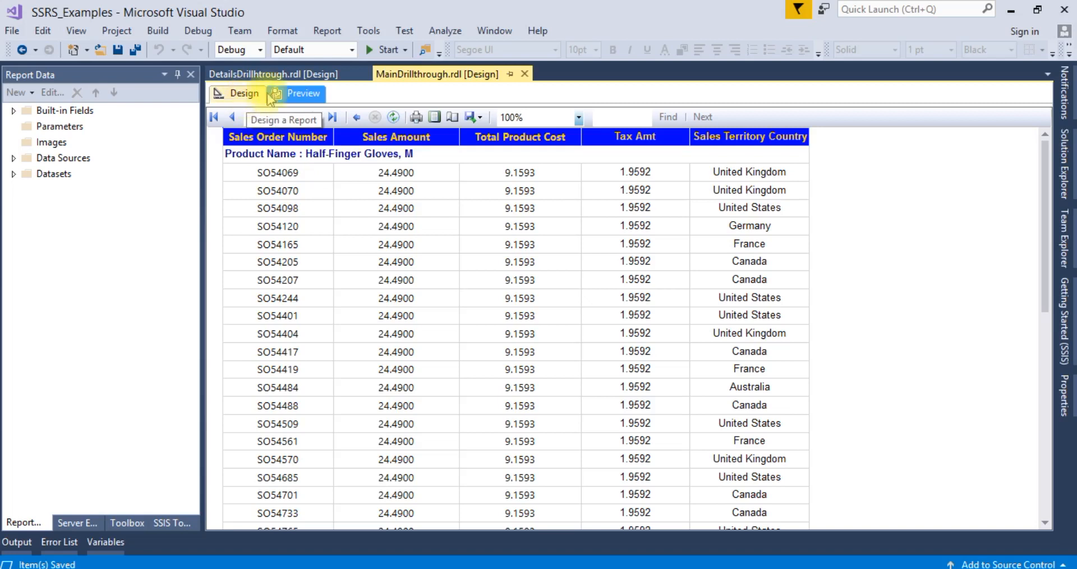
pyautogui.click(314, 117)
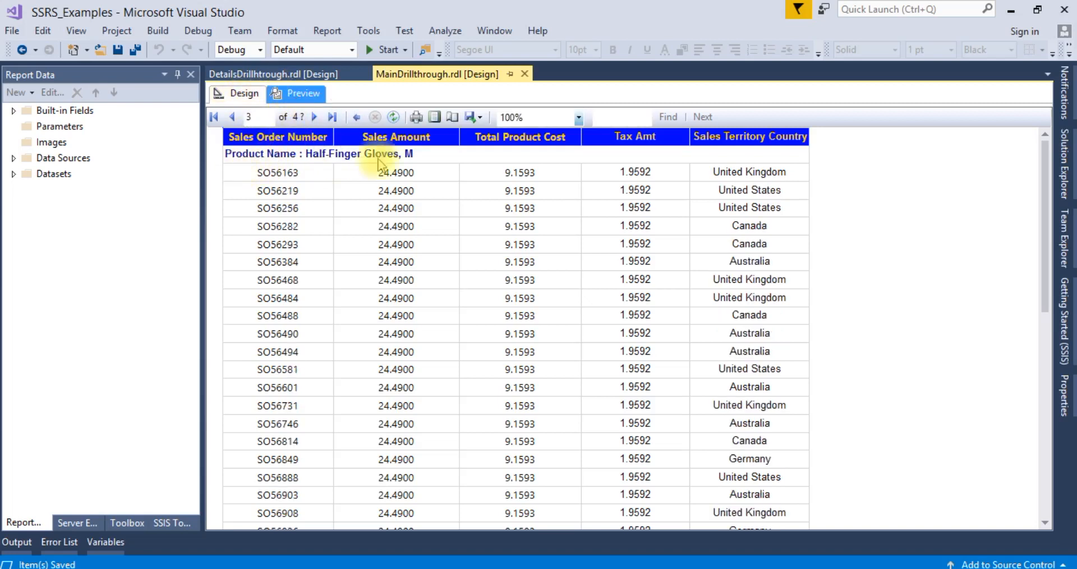
pyautogui.moveTo(224, 160)
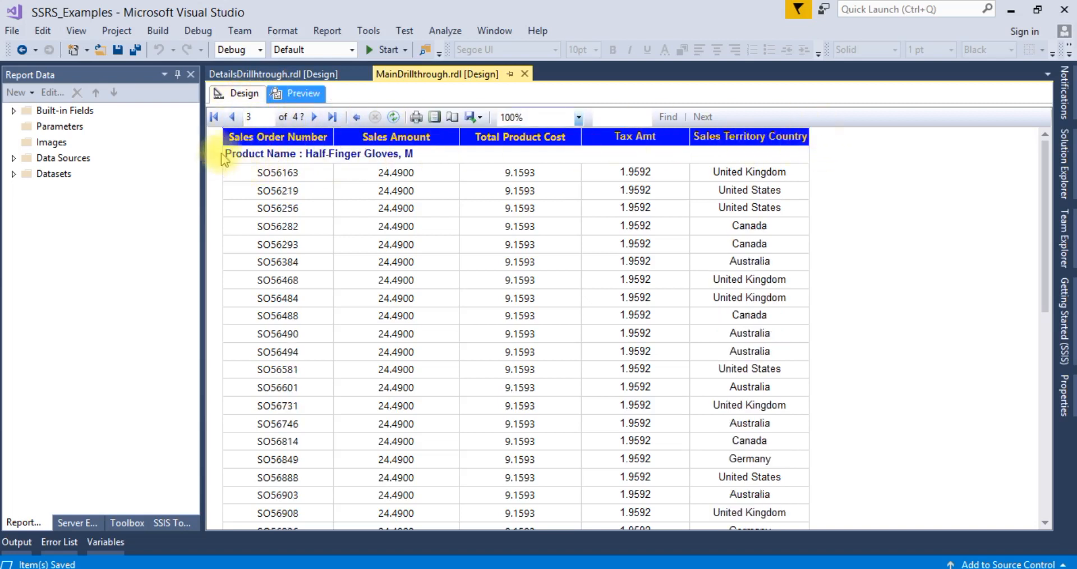
pyautogui.click(243, 93)
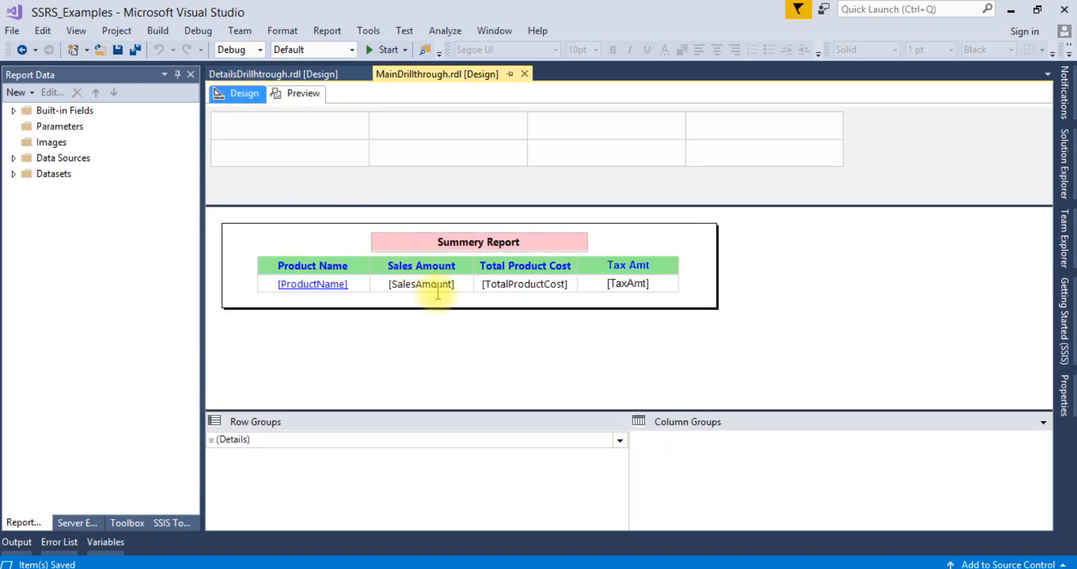